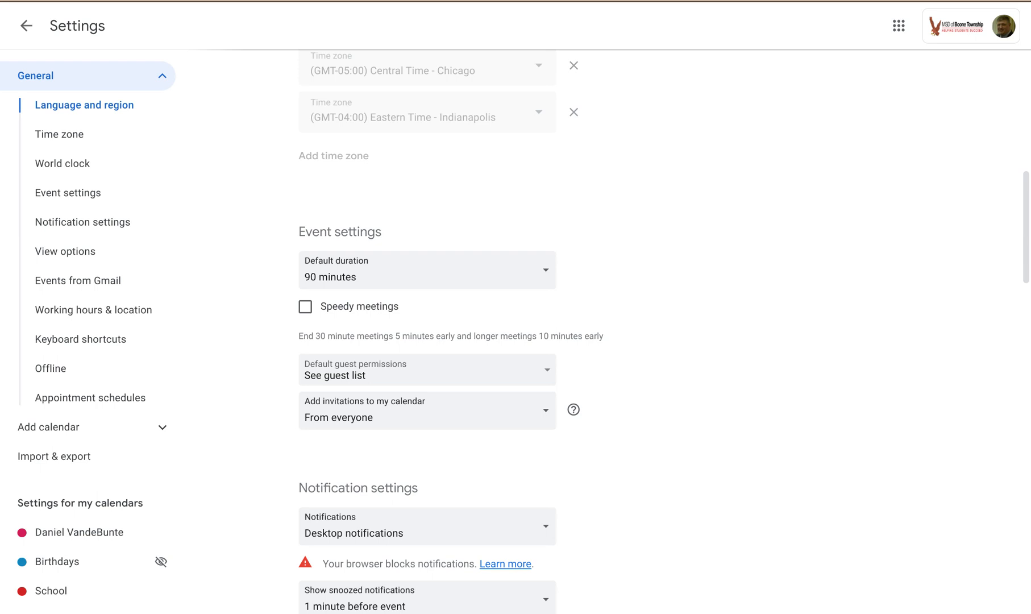
pyautogui.moveTo(517, 122)
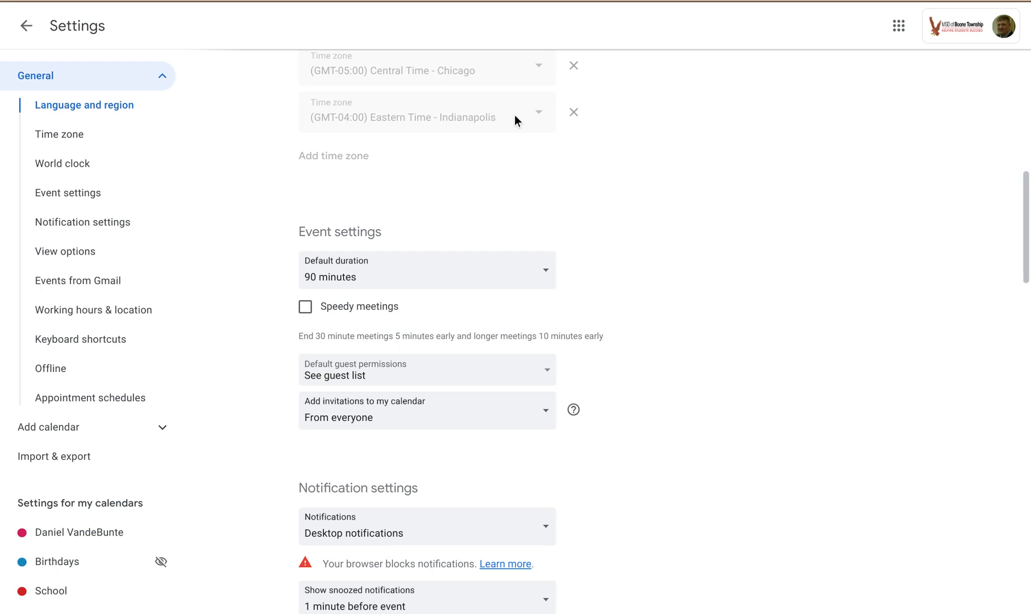
pyautogui.moveTo(376, 237)
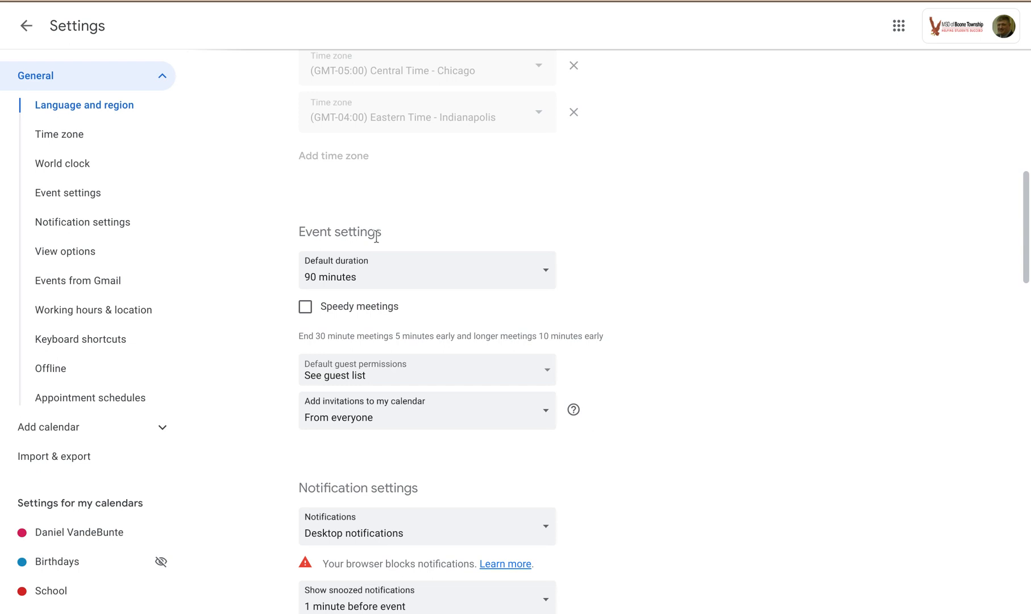
pyautogui.moveTo(445, 264)
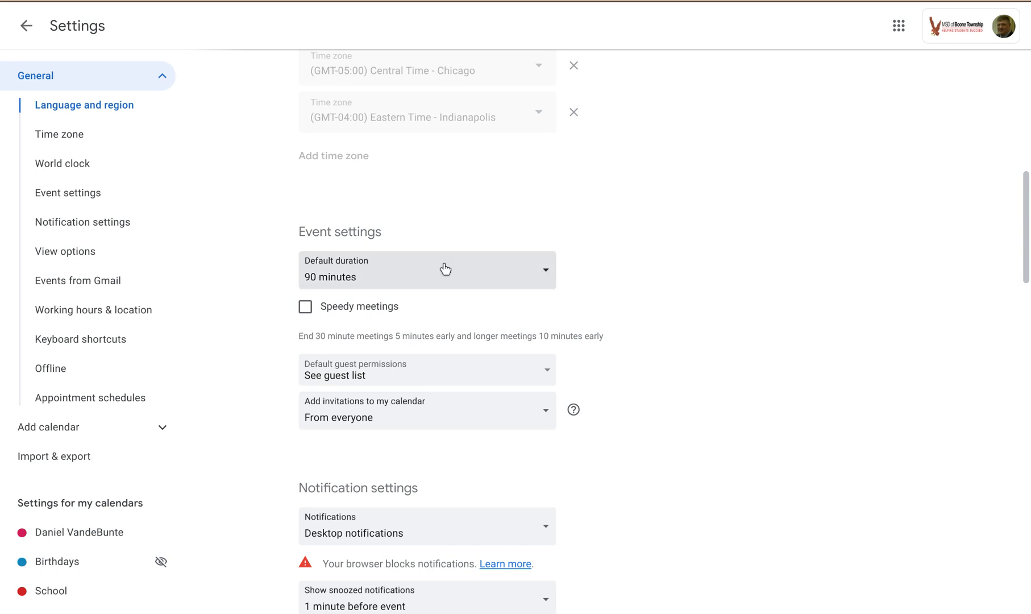
pyautogui.moveTo(541, 231)
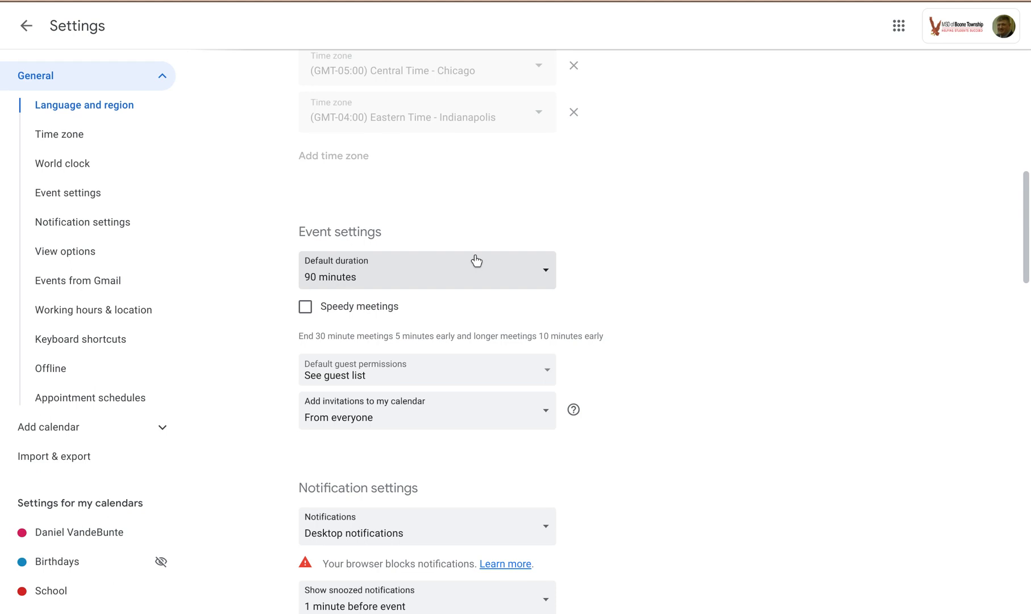
pyautogui.moveTo(439, 274)
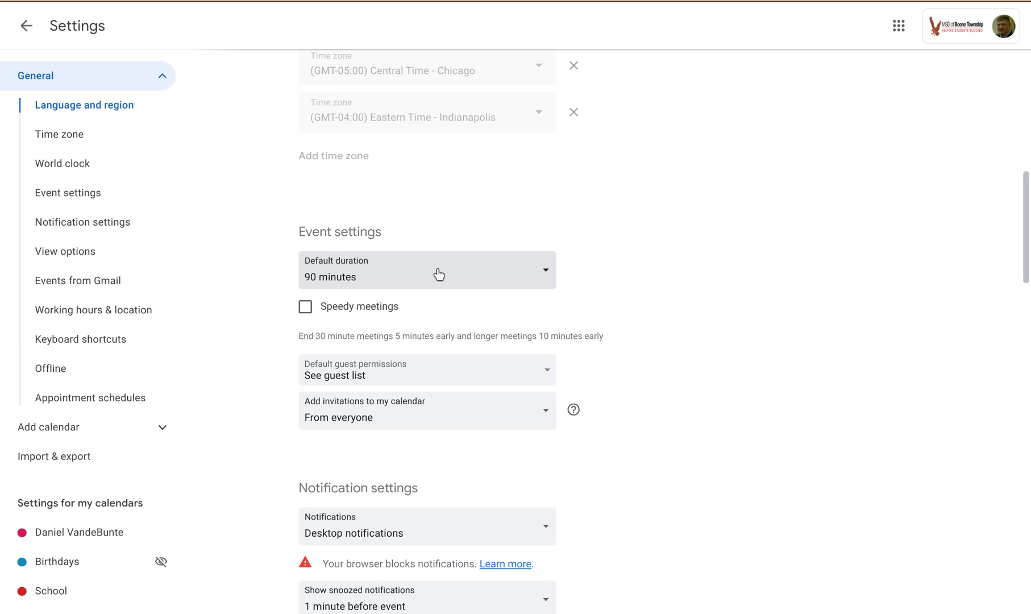
# - Set the default event duration to 45 minutes and verify the selection
pyautogui.click(427, 270)
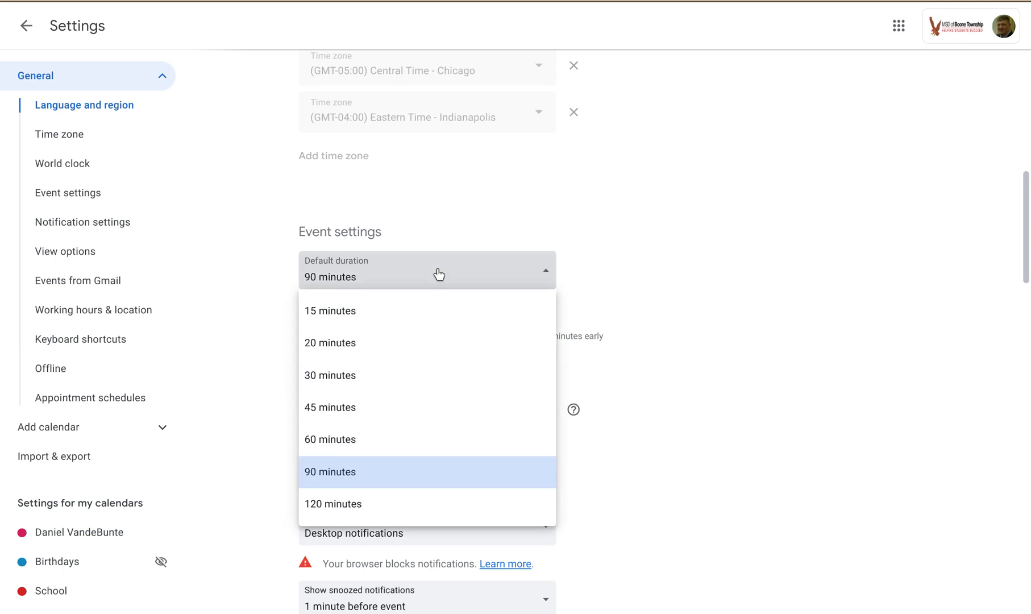
pyautogui.moveTo(391, 407)
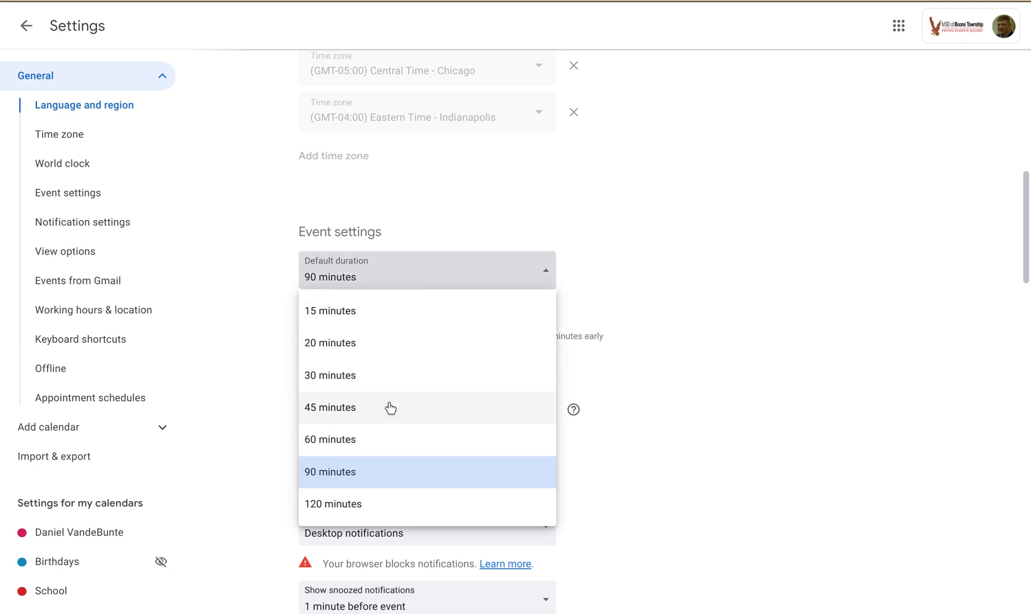
pyautogui.click(330, 407)
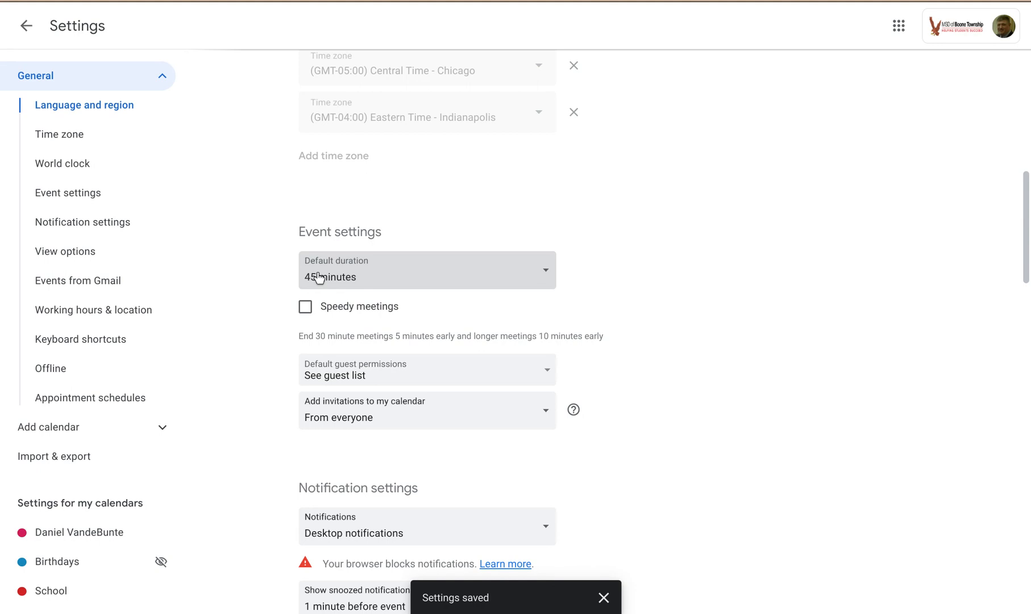
pyautogui.click(427, 270)
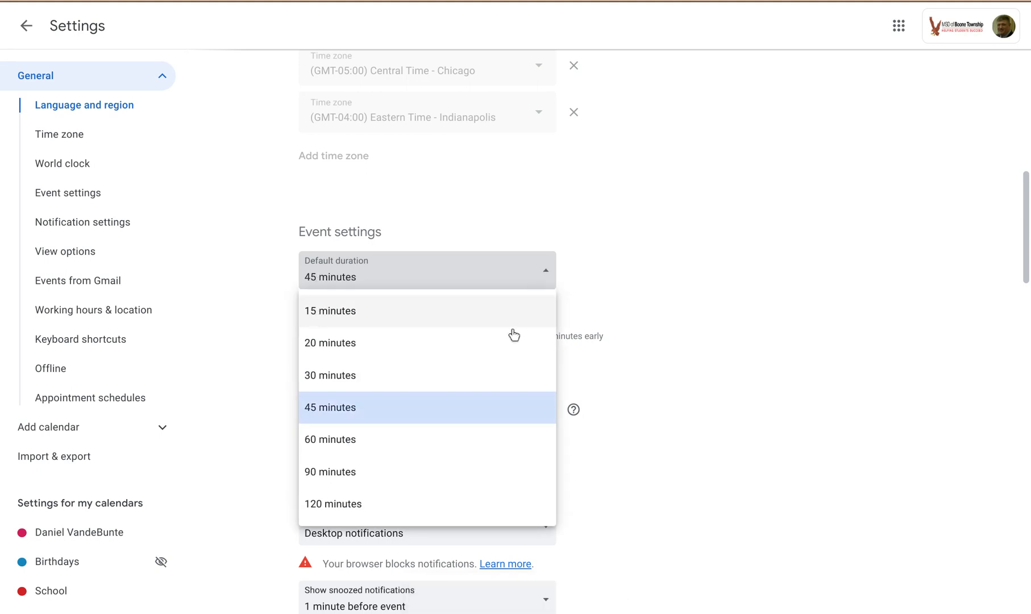
pyautogui.click(330, 407)
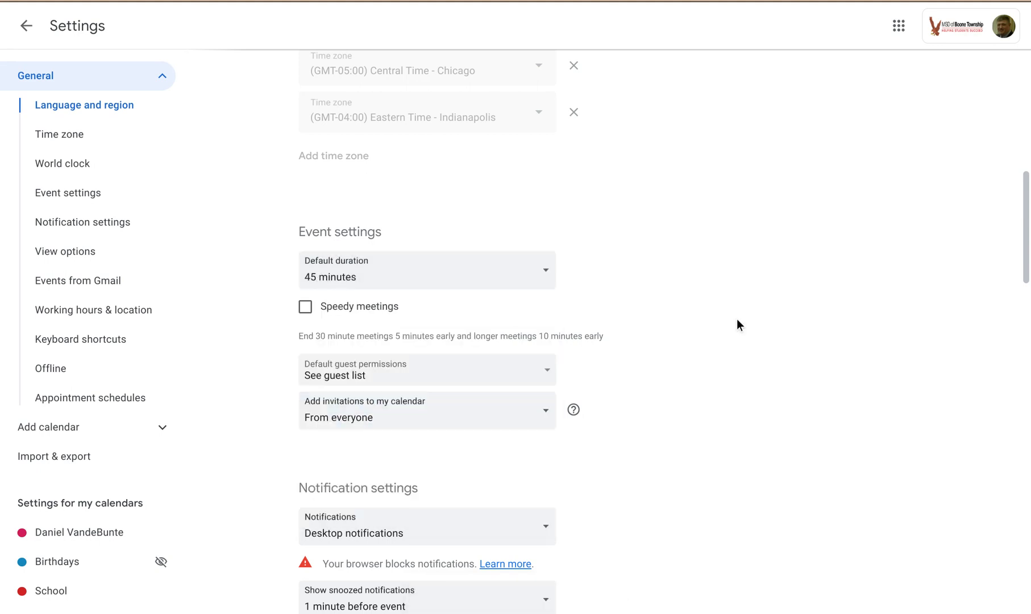
pyautogui.moveTo(288, 314)
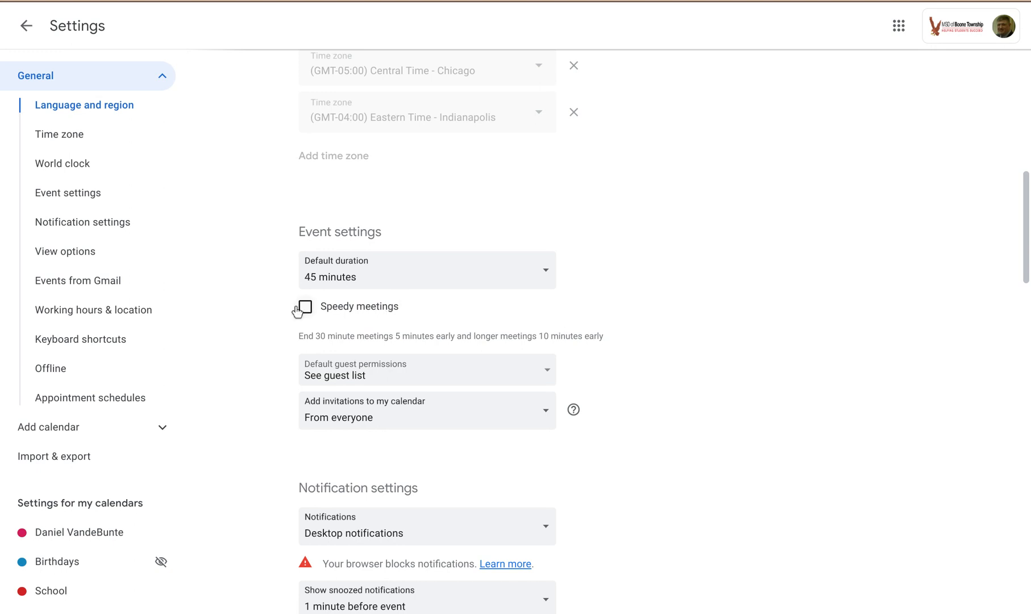
pyautogui.click(305, 307)
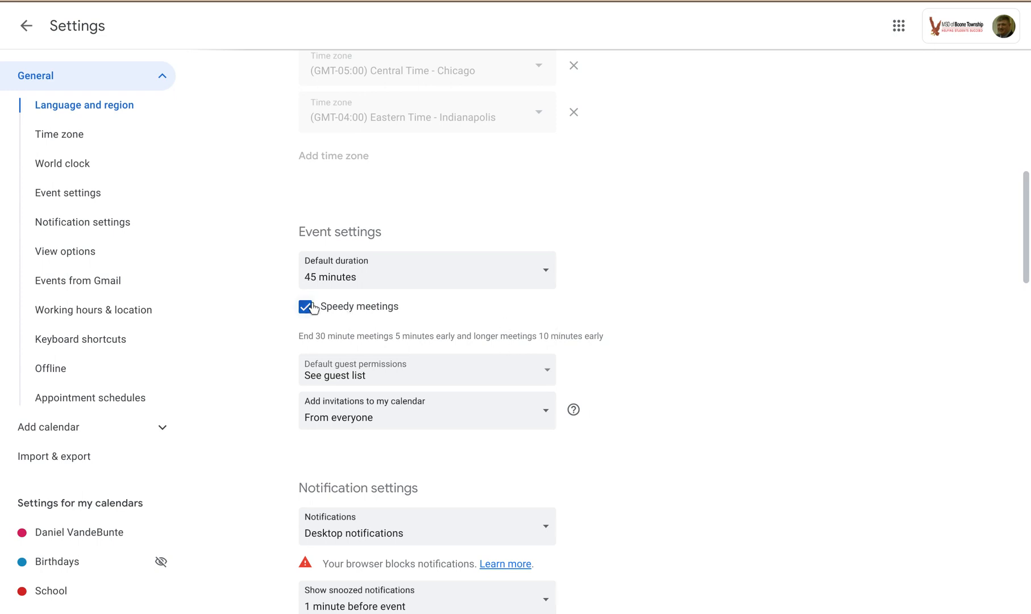
pyautogui.click(305, 306)
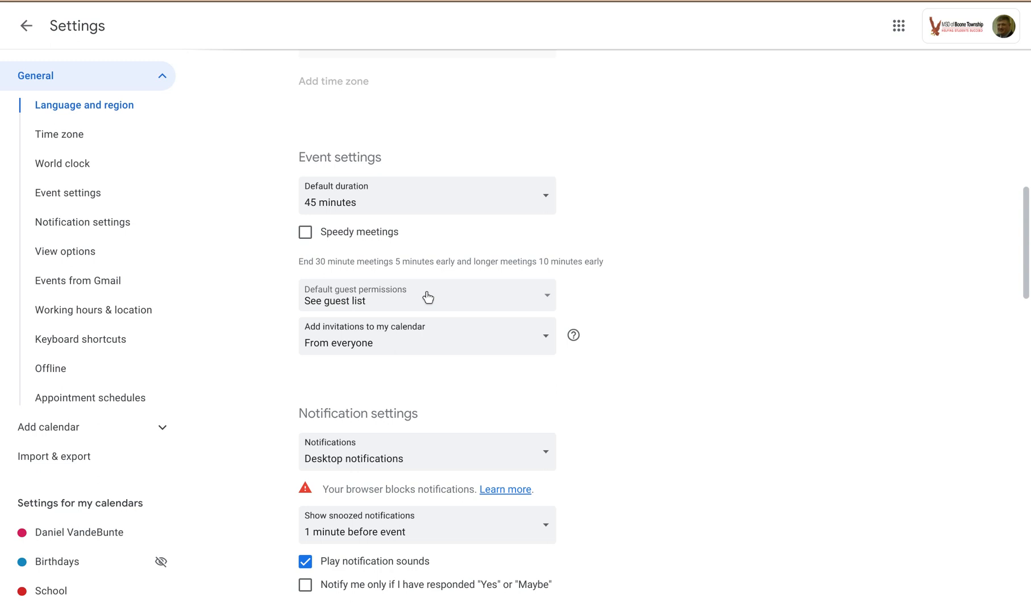
pyautogui.click(426, 295)
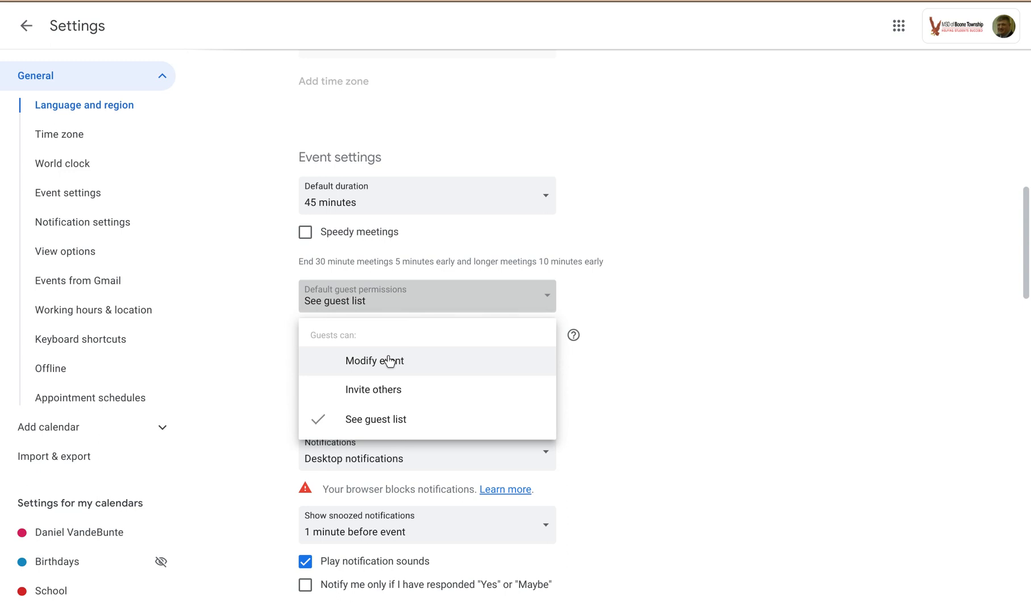
pyautogui.moveTo(523, 260)
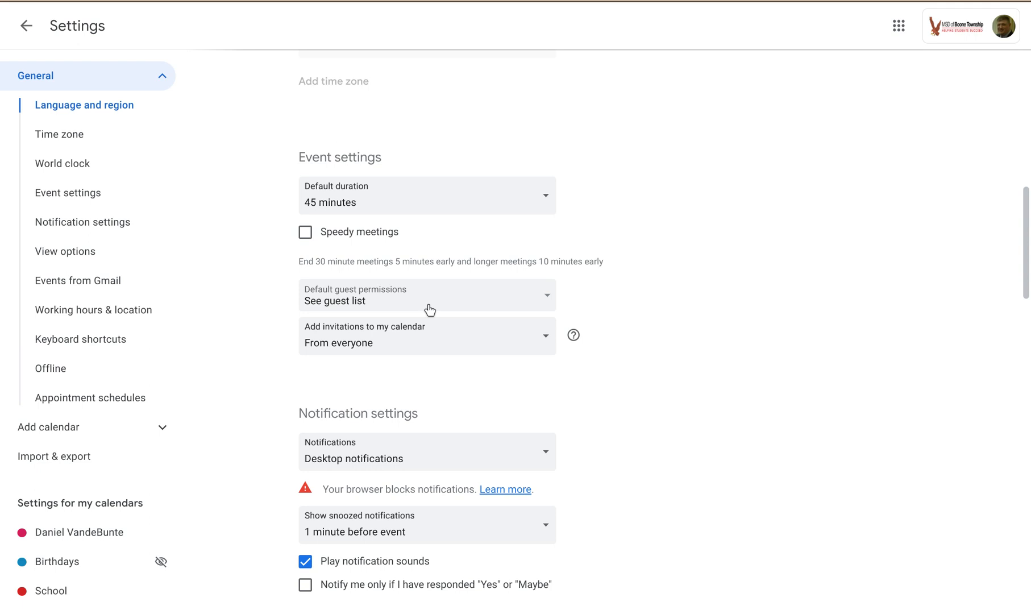
pyautogui.moveTo(397, 340)
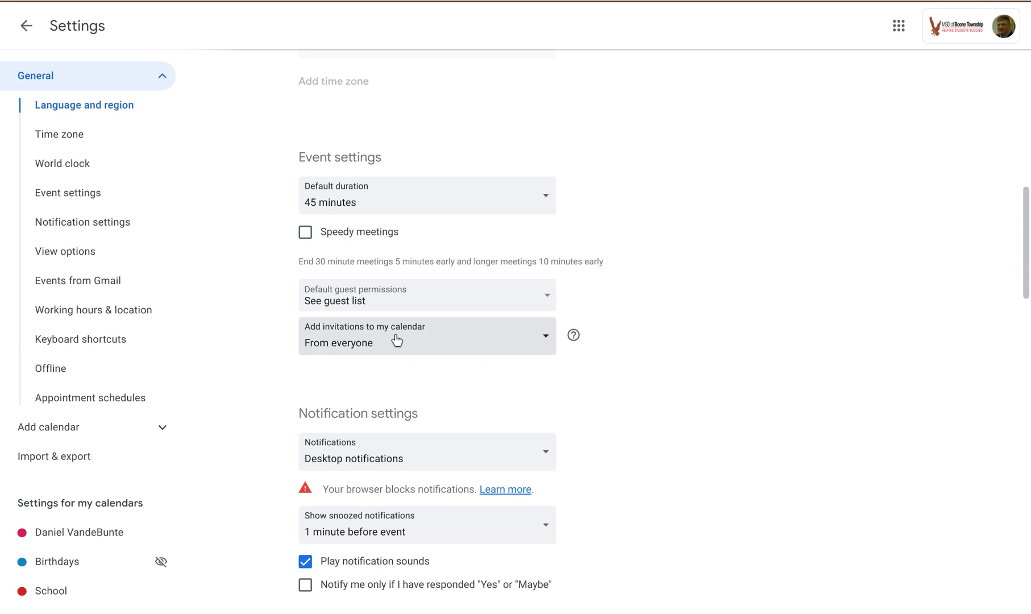
# - Set invitations to be added only when responding in email, and confirm
pyautogui.click(426, 336)
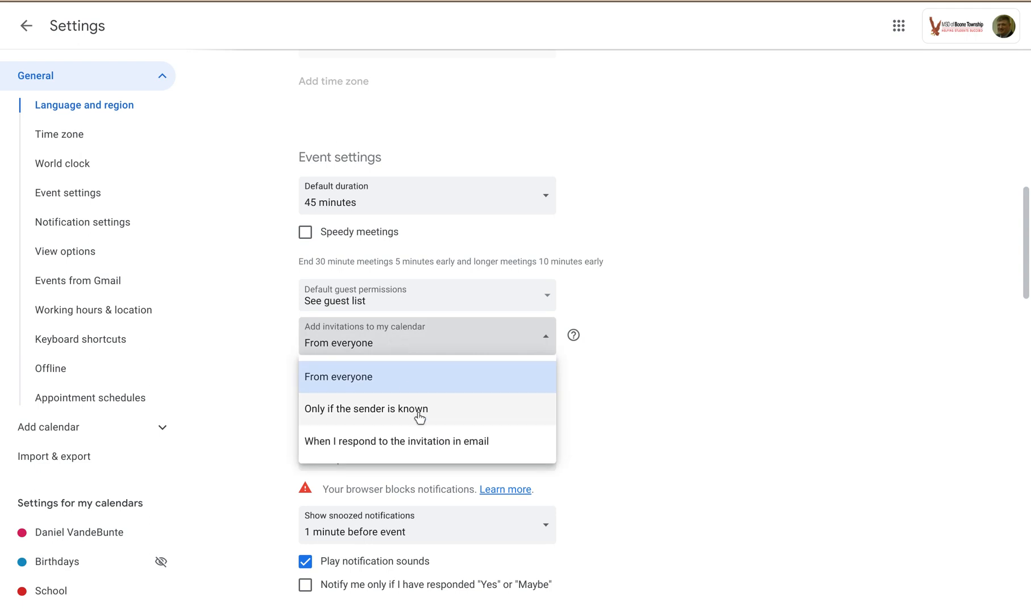
pyautogui.moveTo(439, 446)
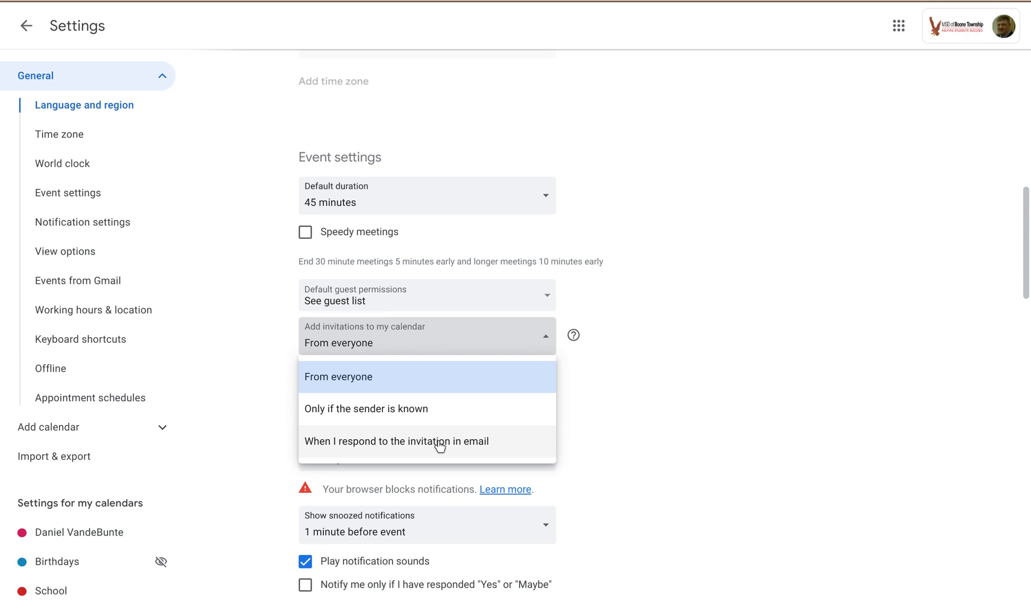
pyautogui.click(398, 441)
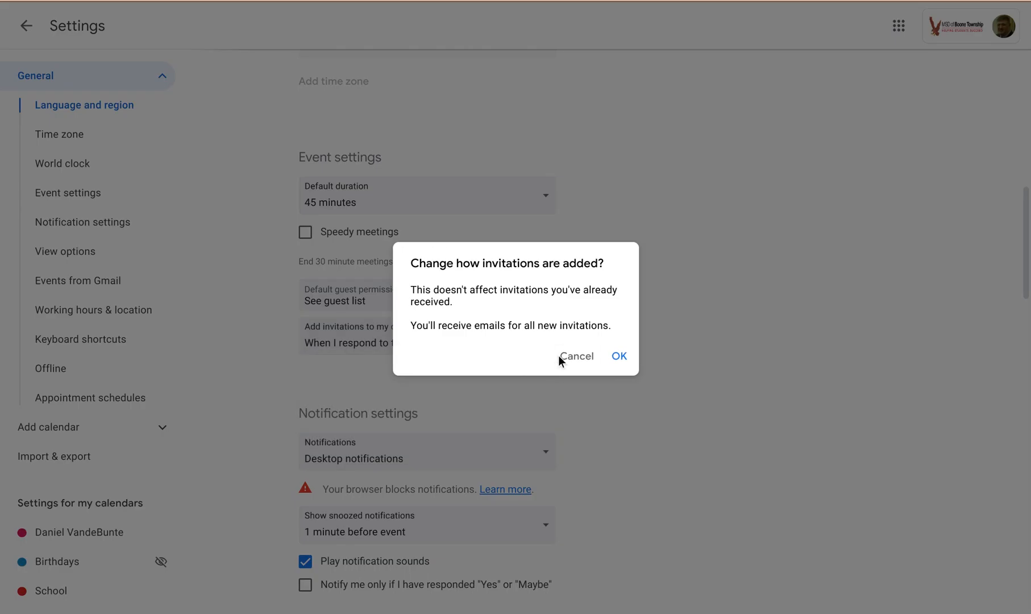
pyautogui.click(618, 356)
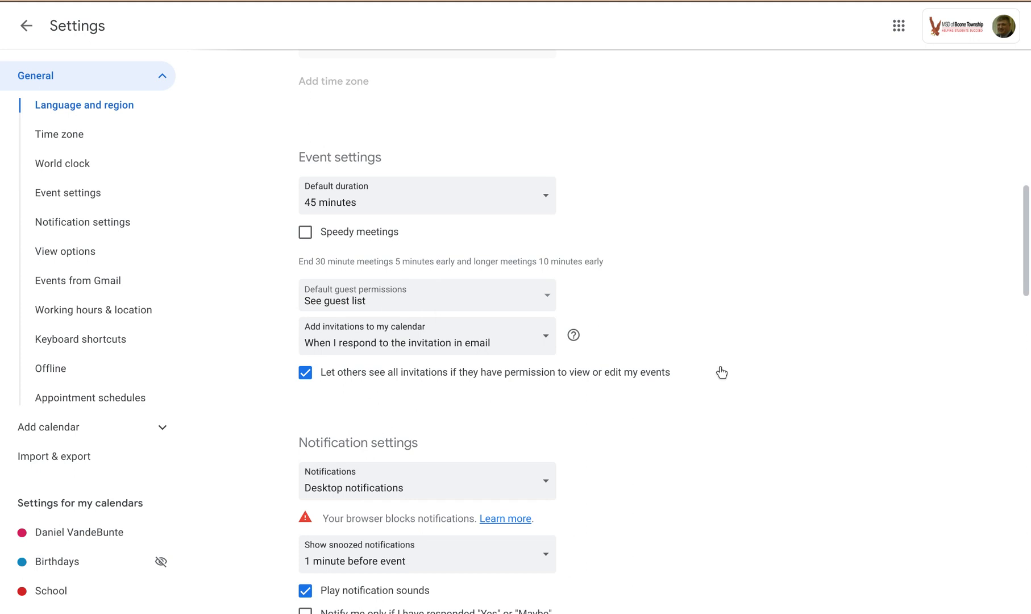